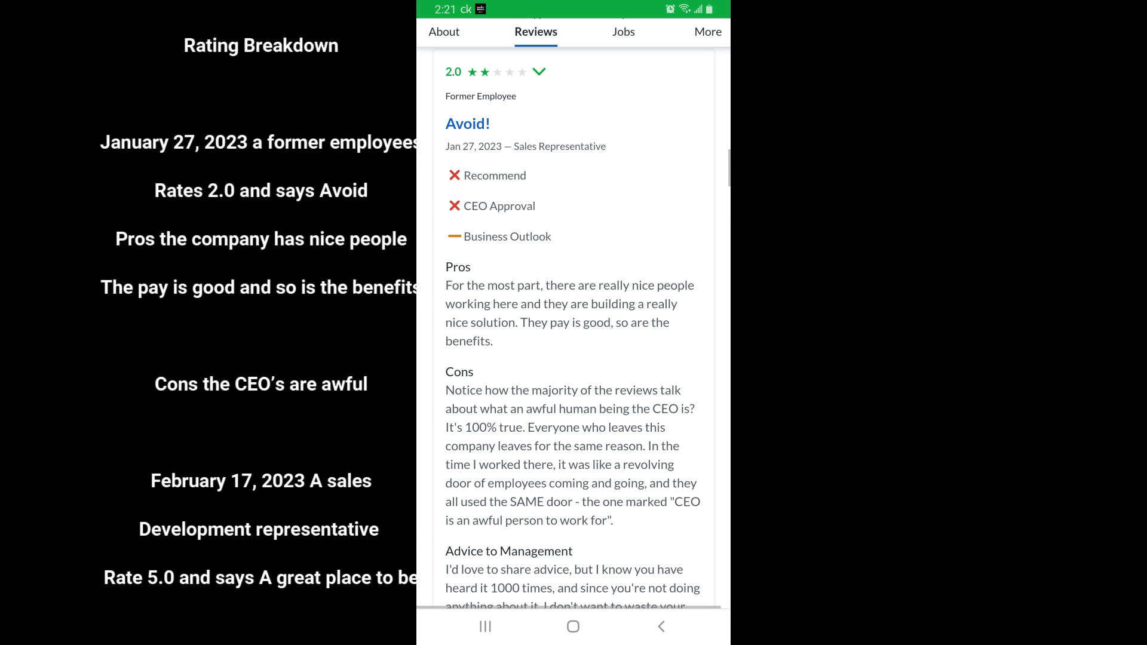
pyautogui.scroll(-3)
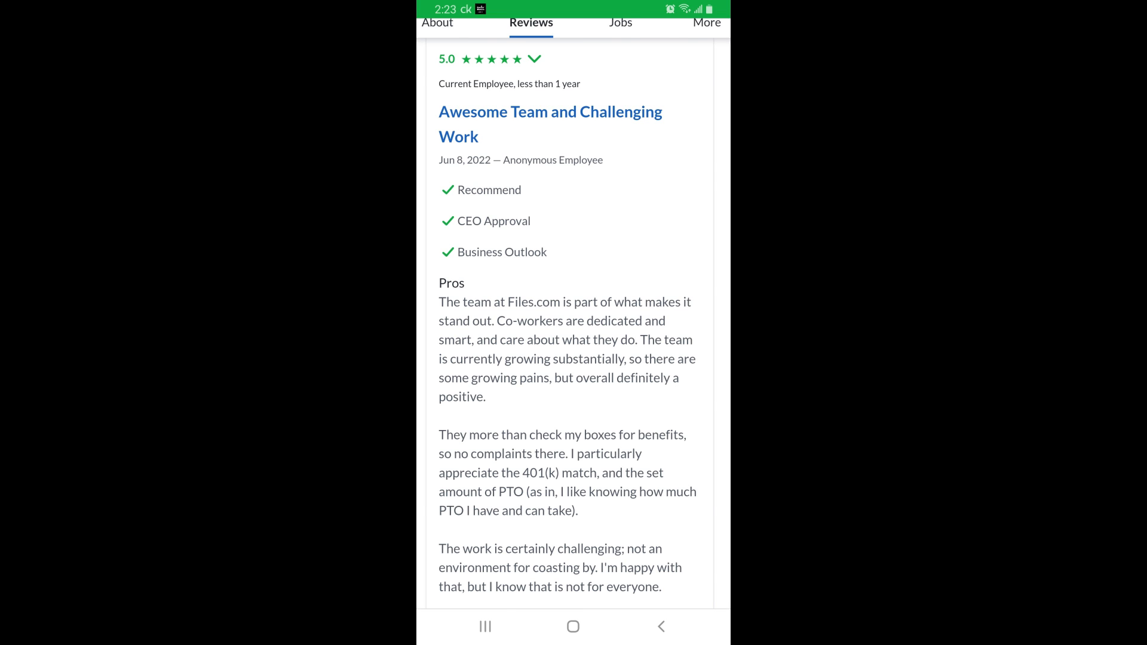
pyautogui.scroll(-3)
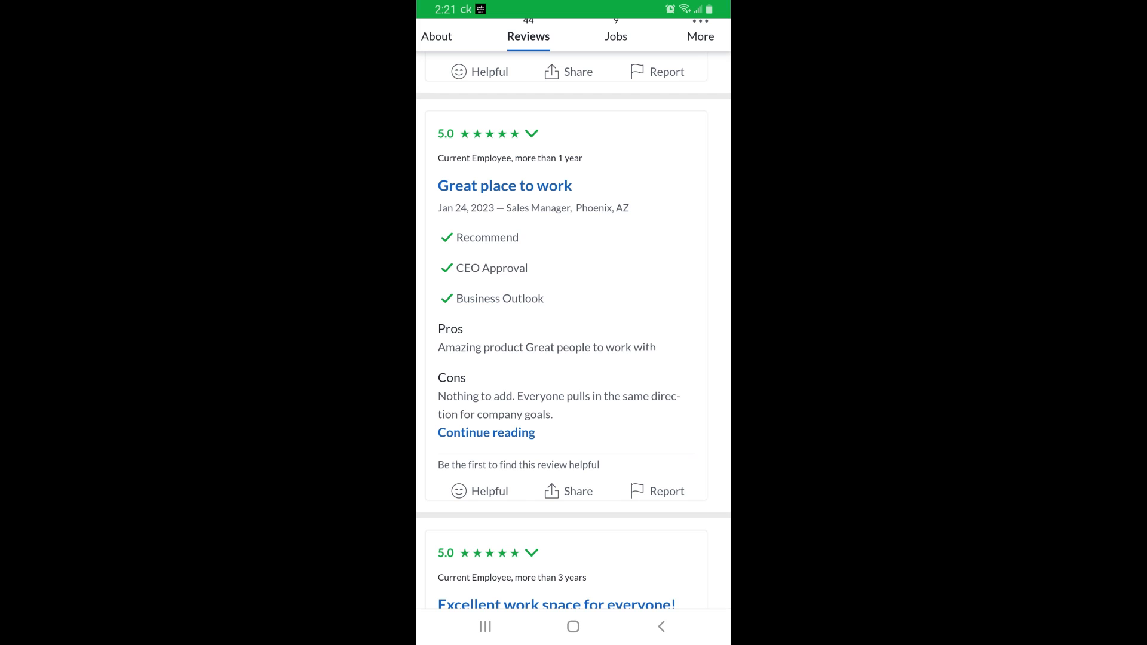
pyautogui.scroll(-3)
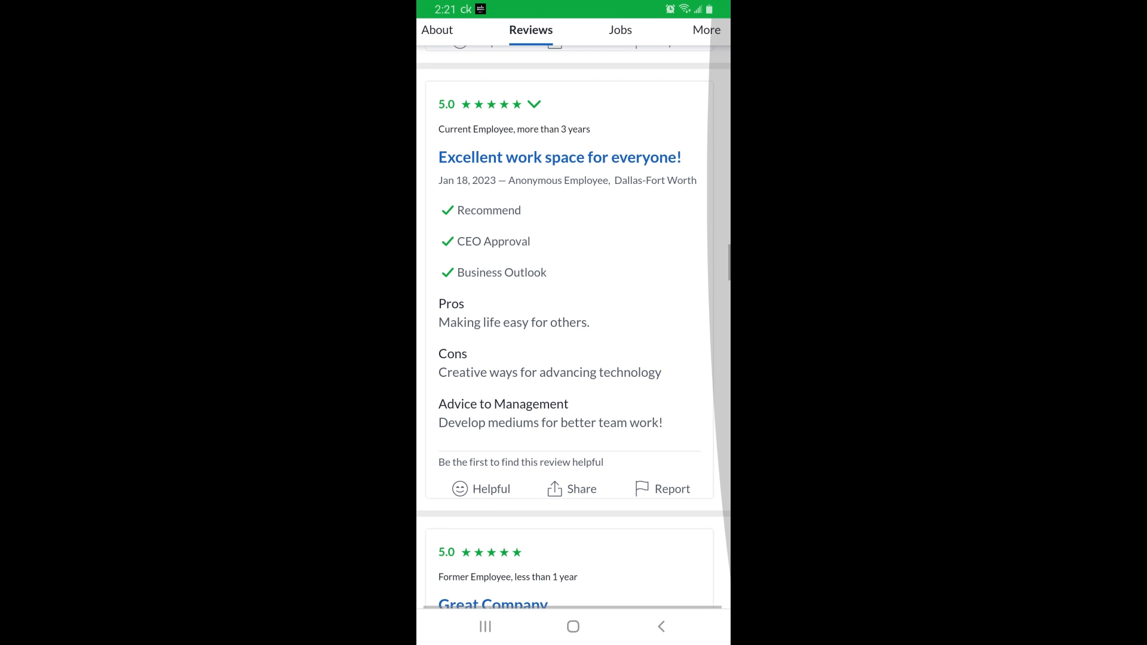